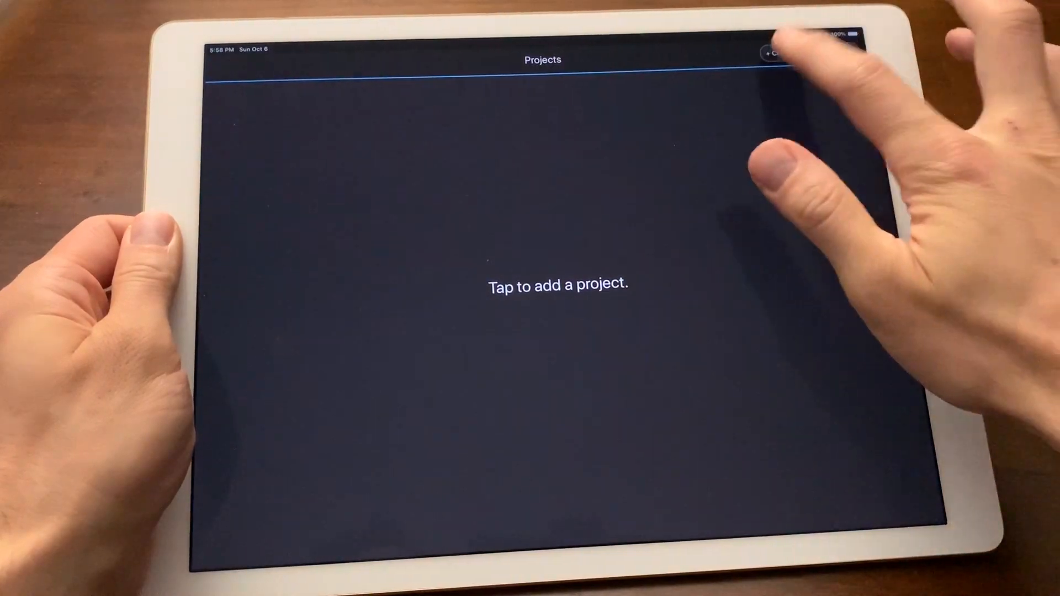
- Start a new Blackout project named West Side Story from '+ Create new'
left_click(775, 53)
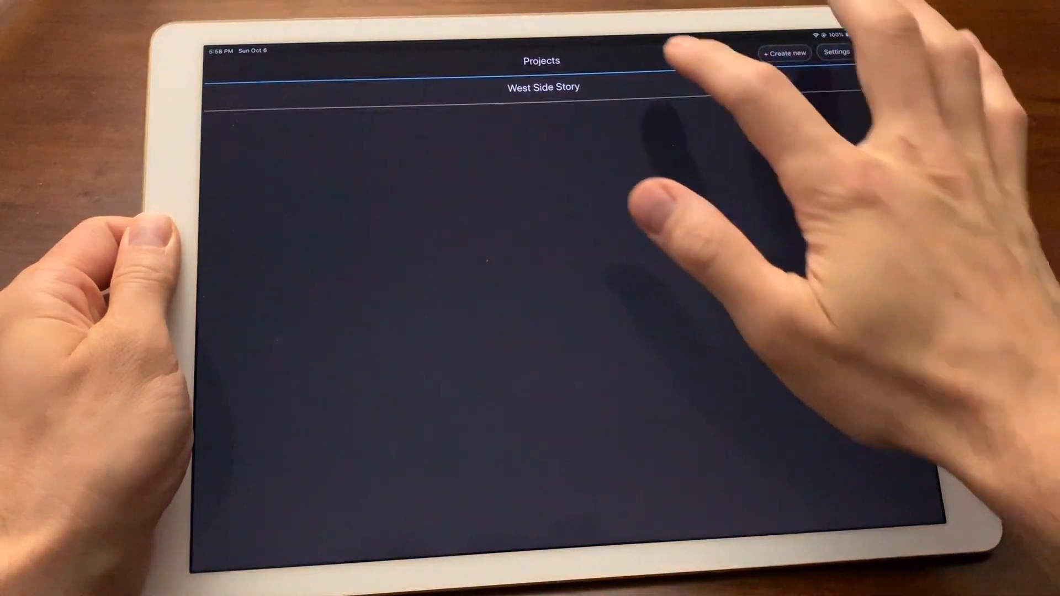
- Add a location named 'Stage 1' to the West Side Story project
left_click(542, 88)
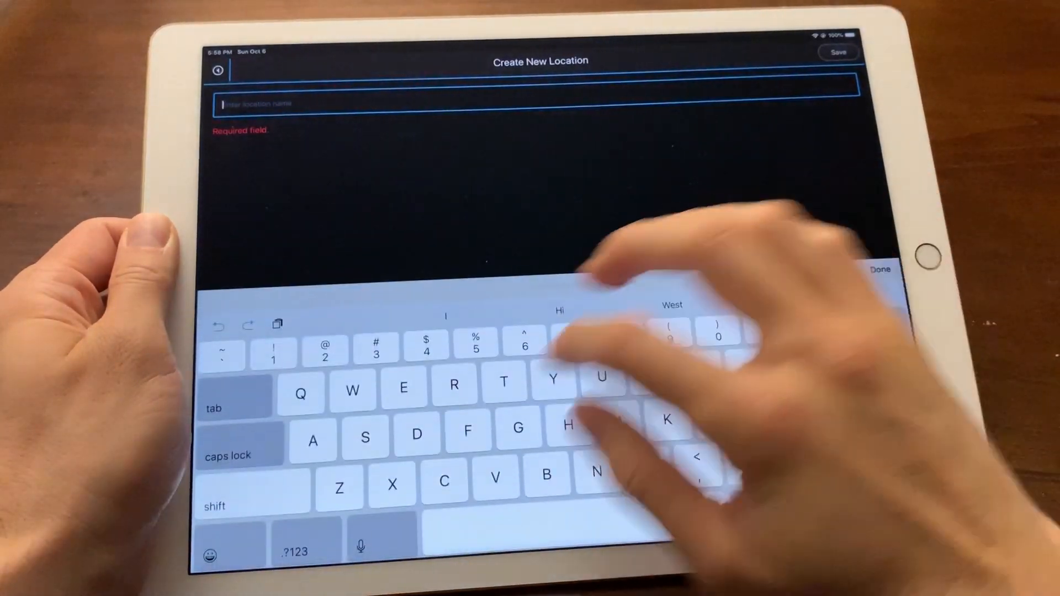
type("Stage")
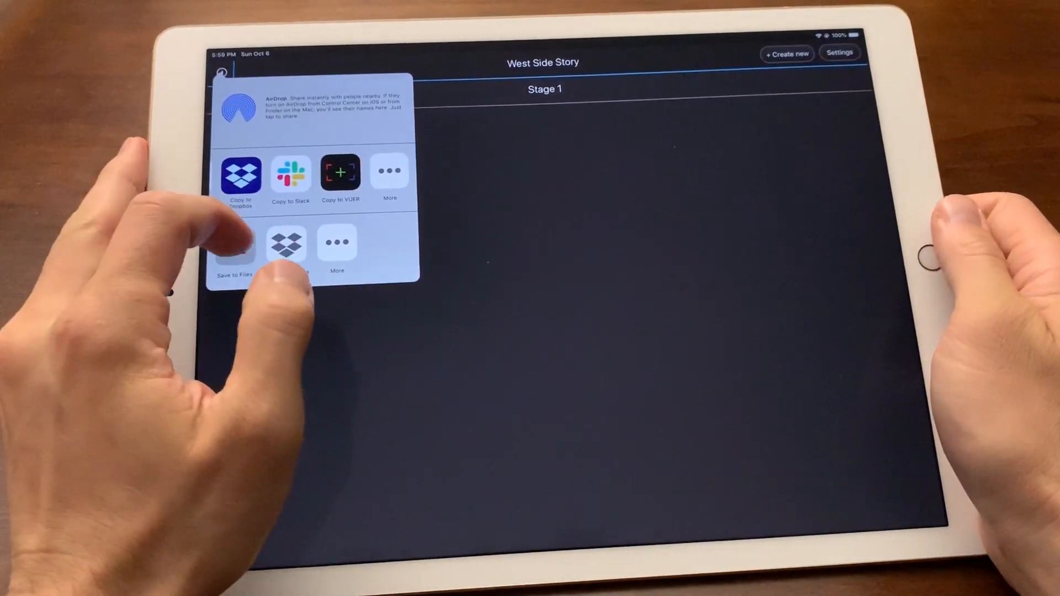
- Save 'Stage 1.blackout' to Google Drive and return to the home screen
left_click(233, 243)
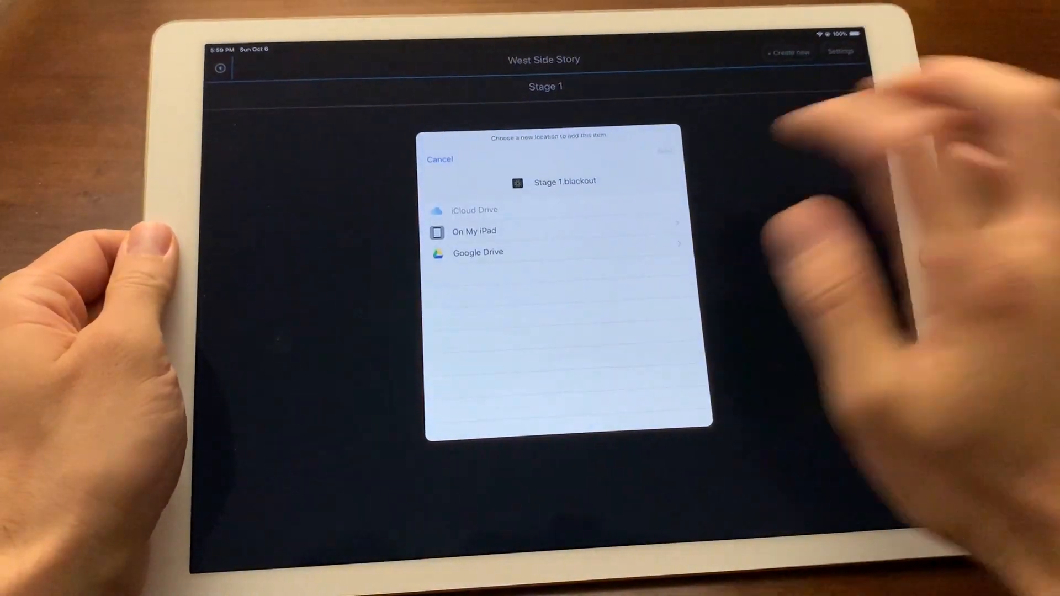
left_click(477, 252)
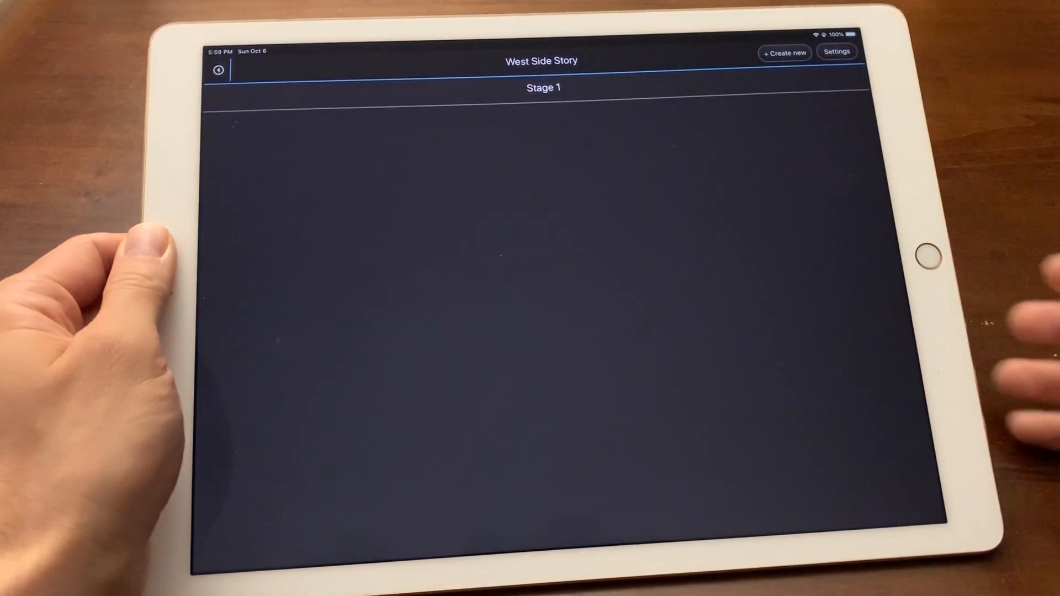
key("home")
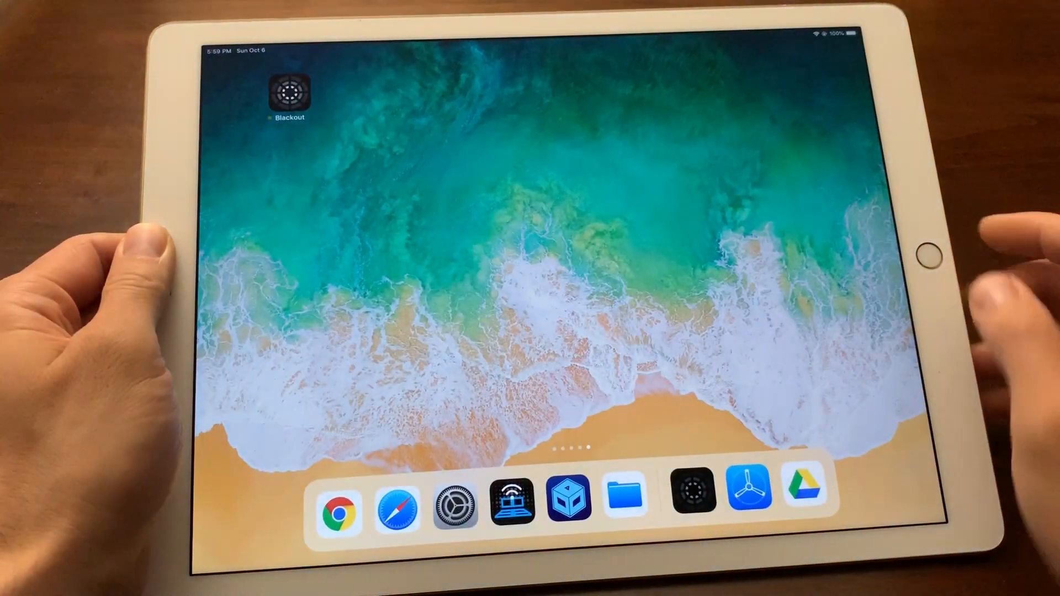
- Copy the export from Google Drive's Blackout App Exports folder into Blackout
left_click(805, 491)
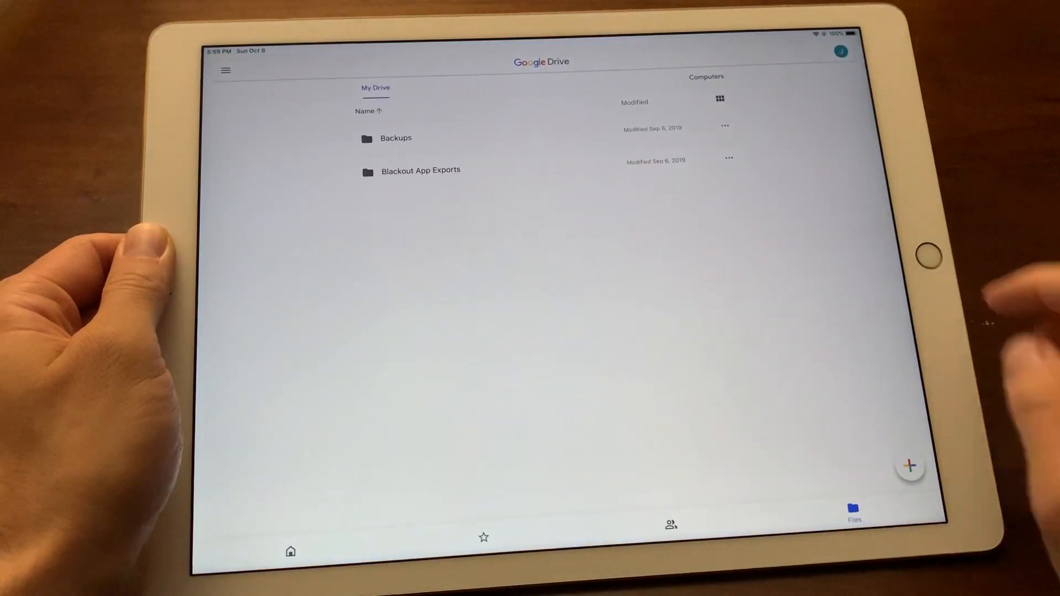
left_click(421, 170)
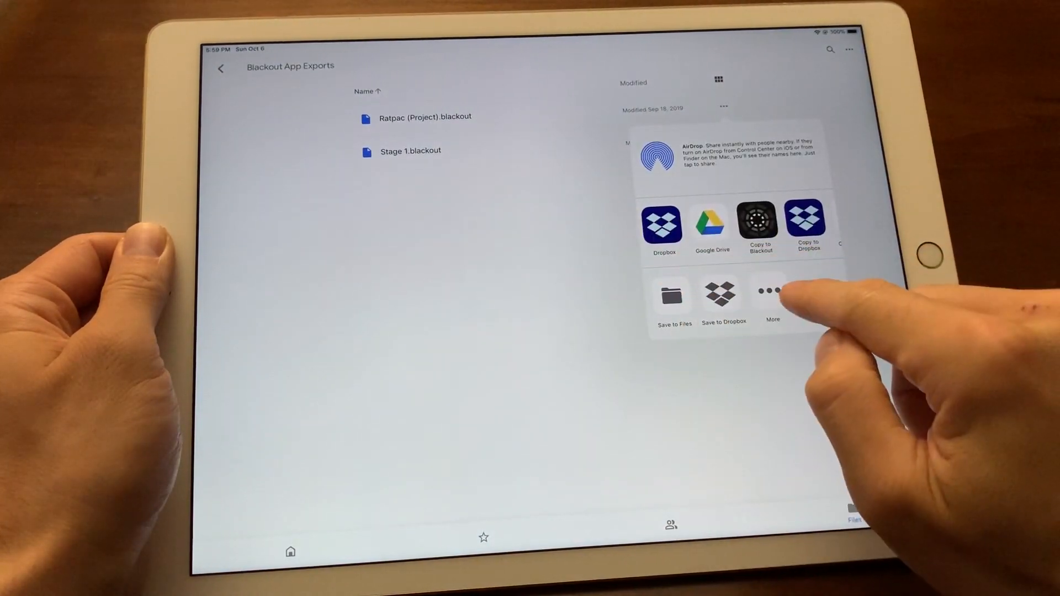
left_click(760, 221)
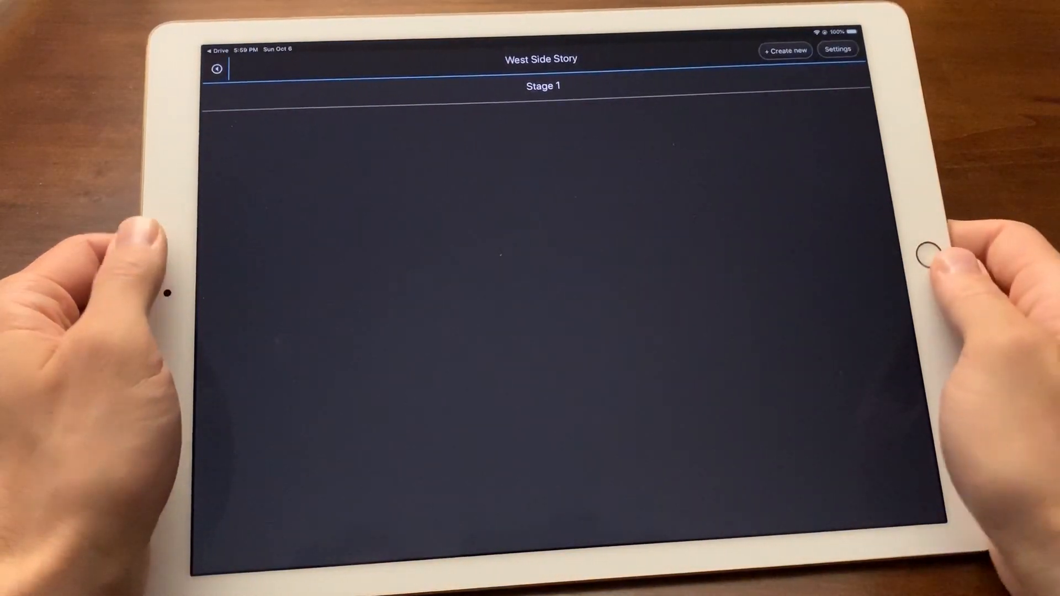
- Go back to Projects and open West Side Story's Stage 1 channel view
left_click(217, 68)
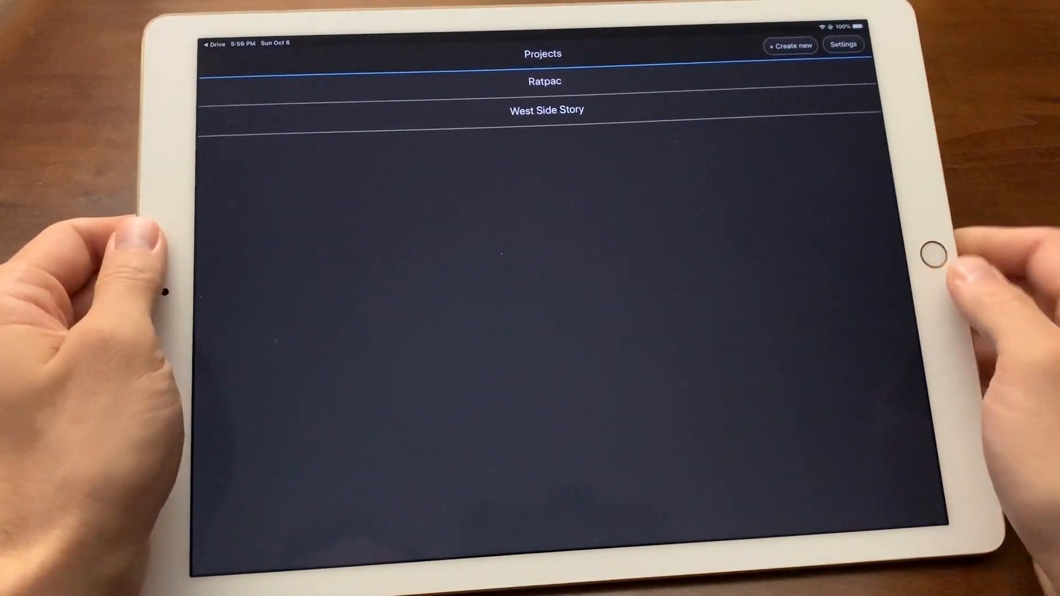
left_click(545, 81)
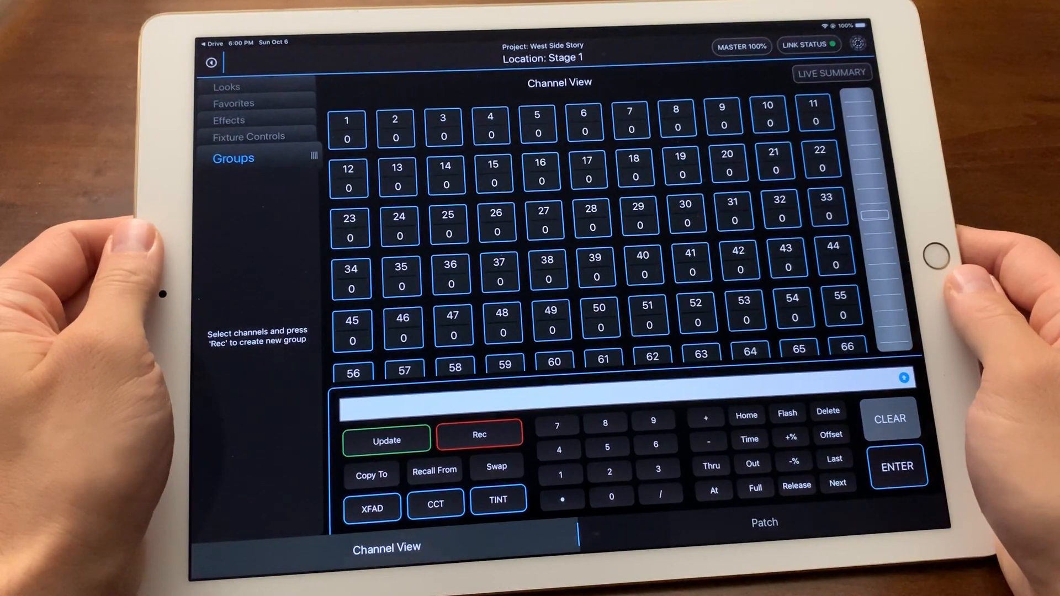
mouse_move(932, 268)
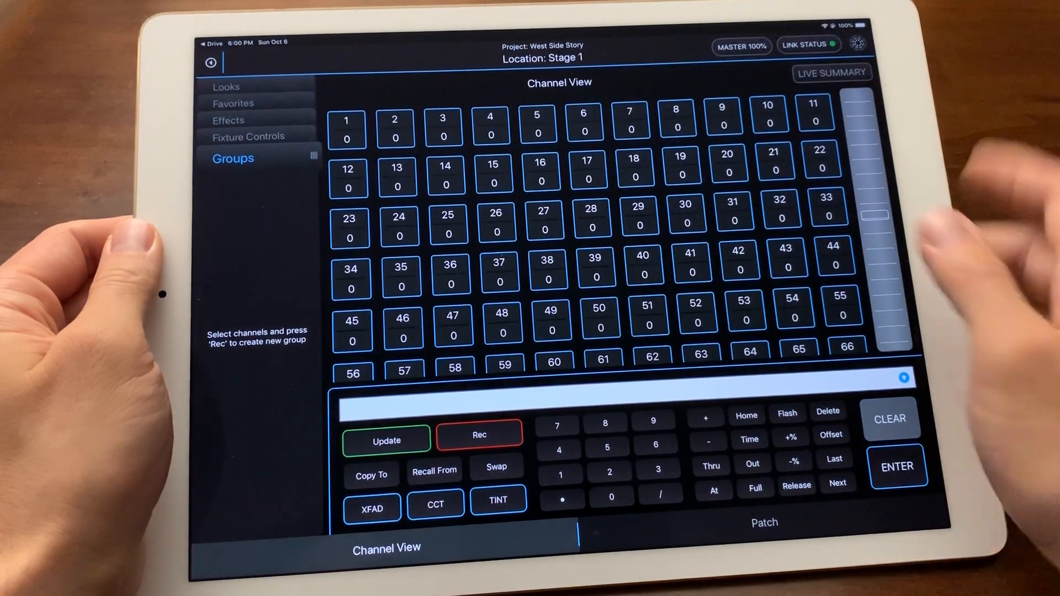
- Show the Output Protocol popover via Link Status, confirming Art-Net over sACN
left_click(857, 43)
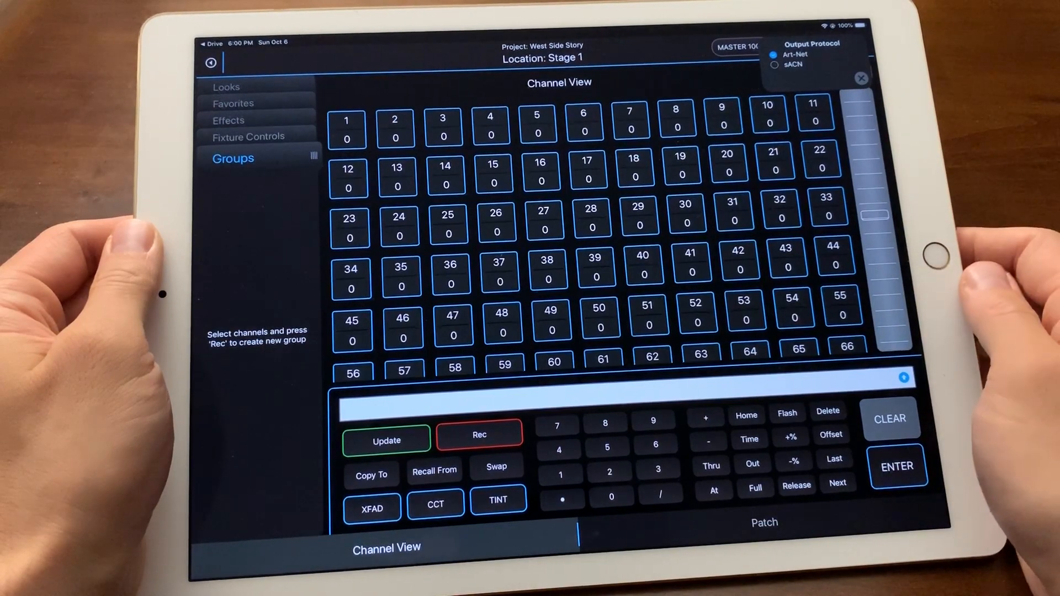